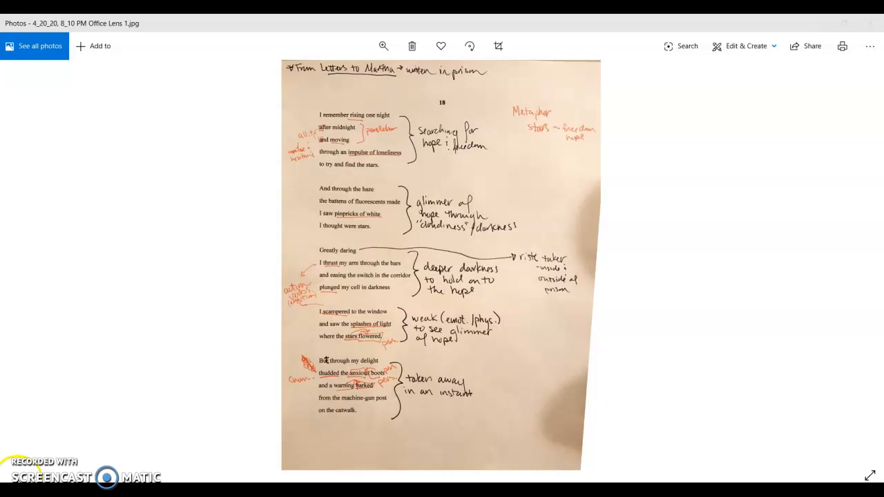
mouse_move(862, 268)
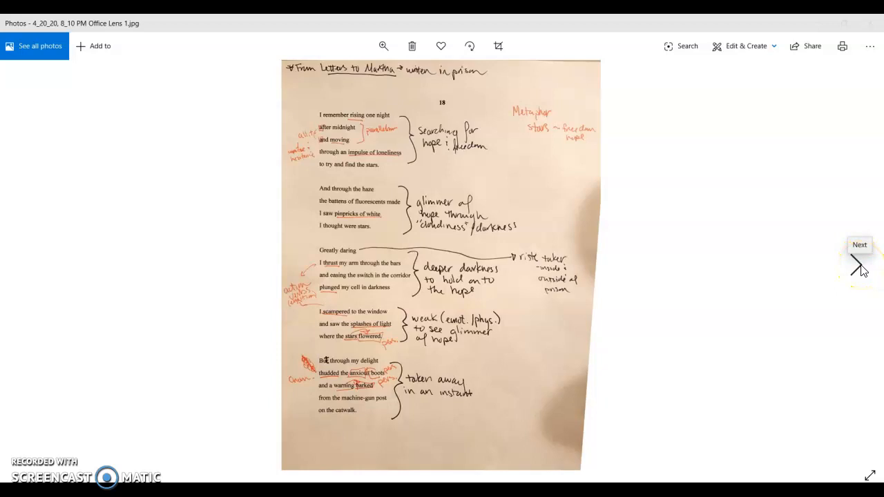